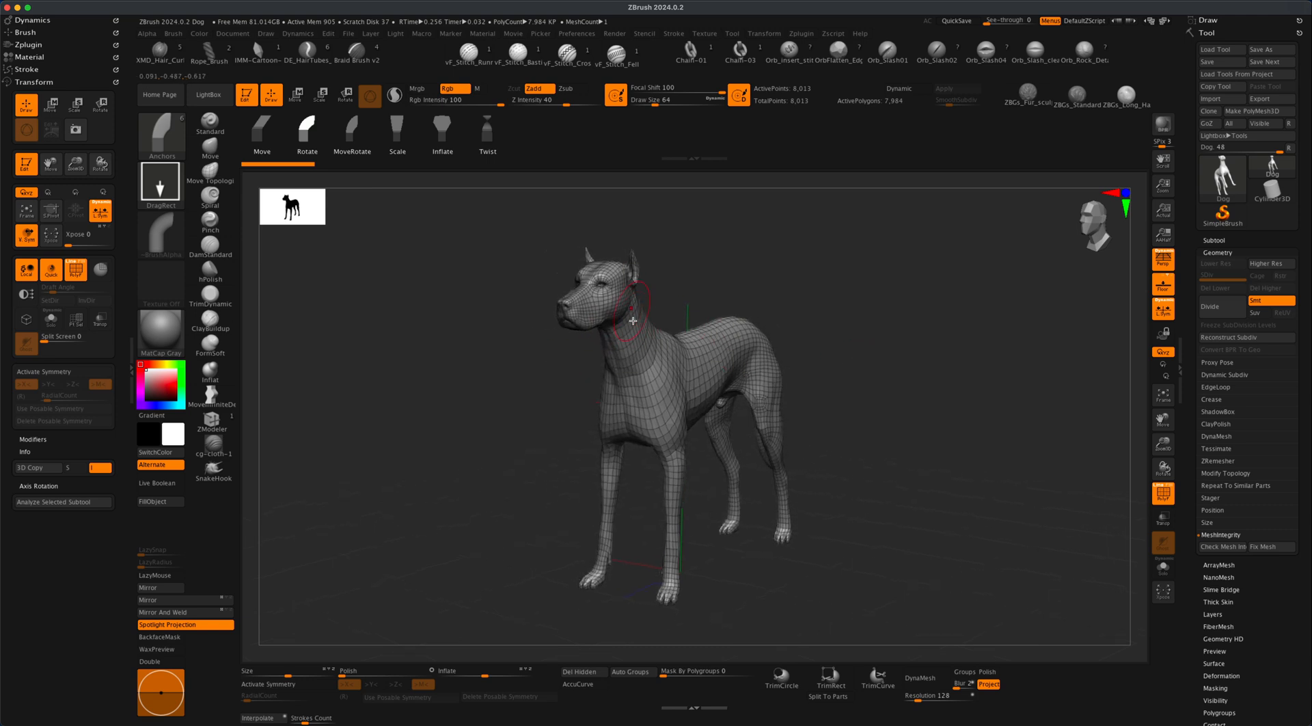
pyautogui.moveTo(522, 380)
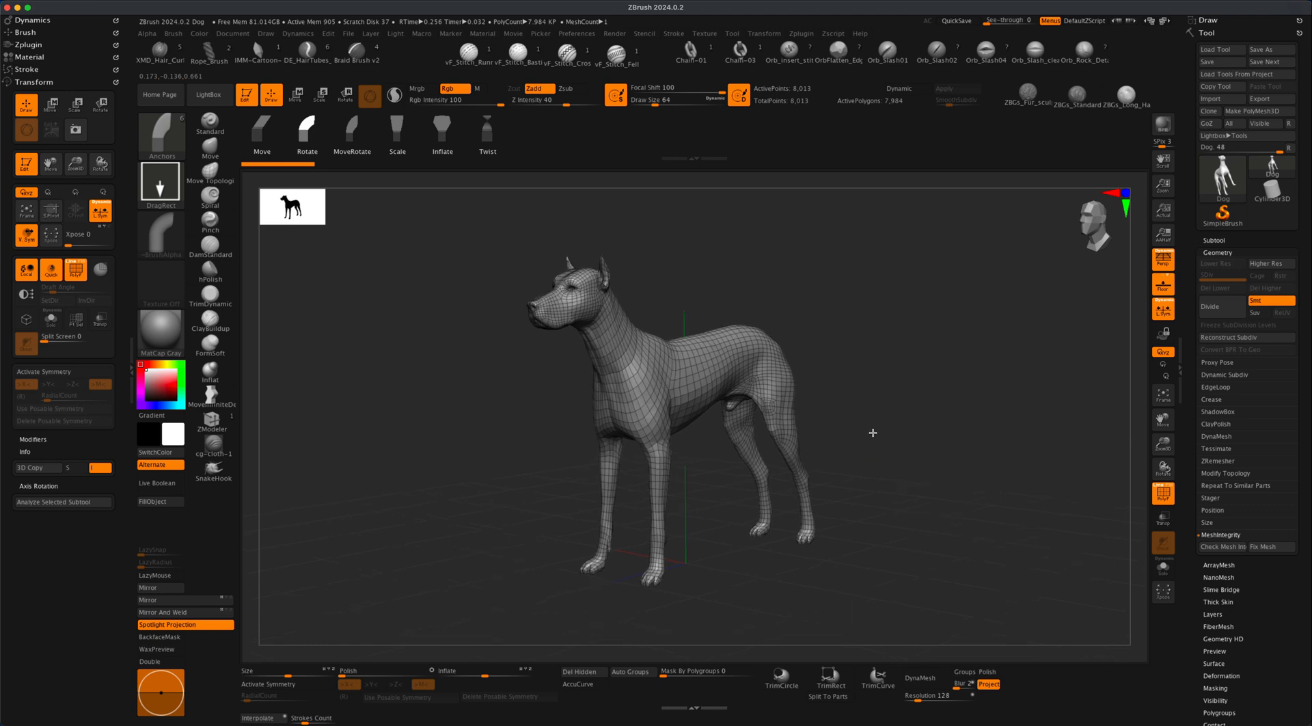
# Orbit the dog to front and three-quarter views to check the neck and shoulder.
pyautogui.moveTo(875, 436); pyautogui.dragTo(853, 434)
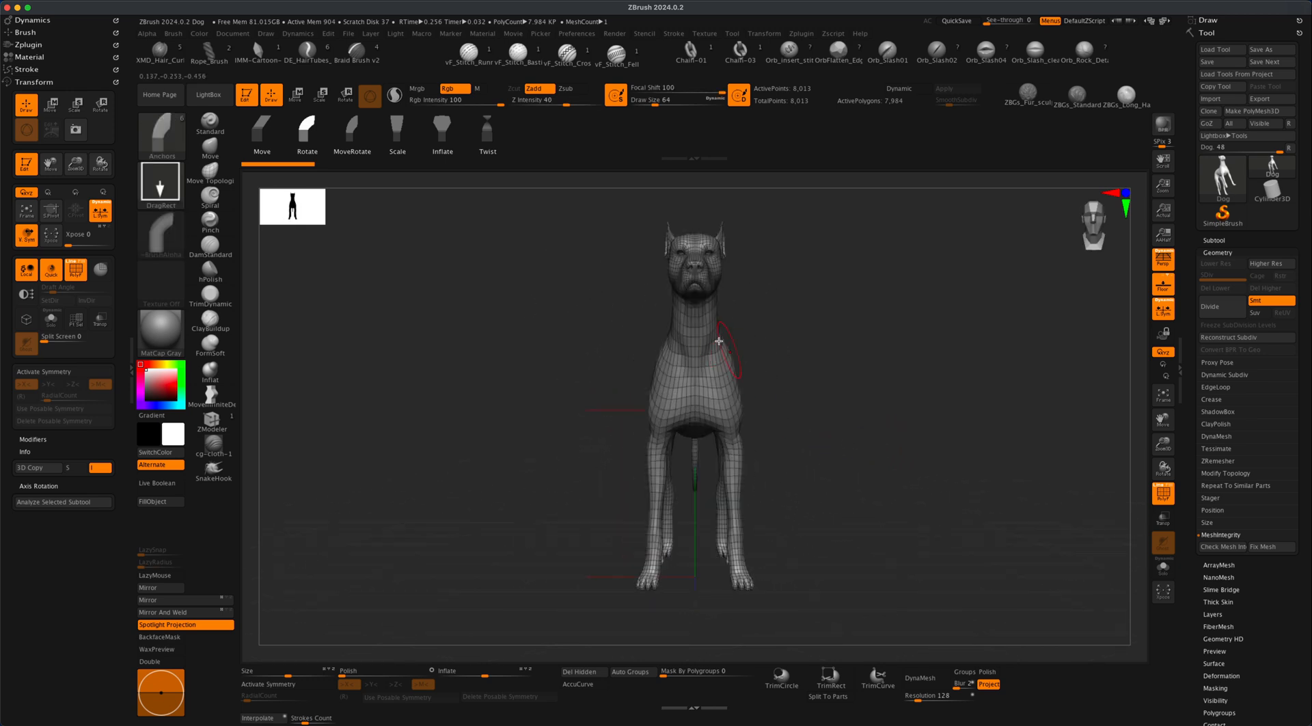
pyautogui.moveTo(823, 427)
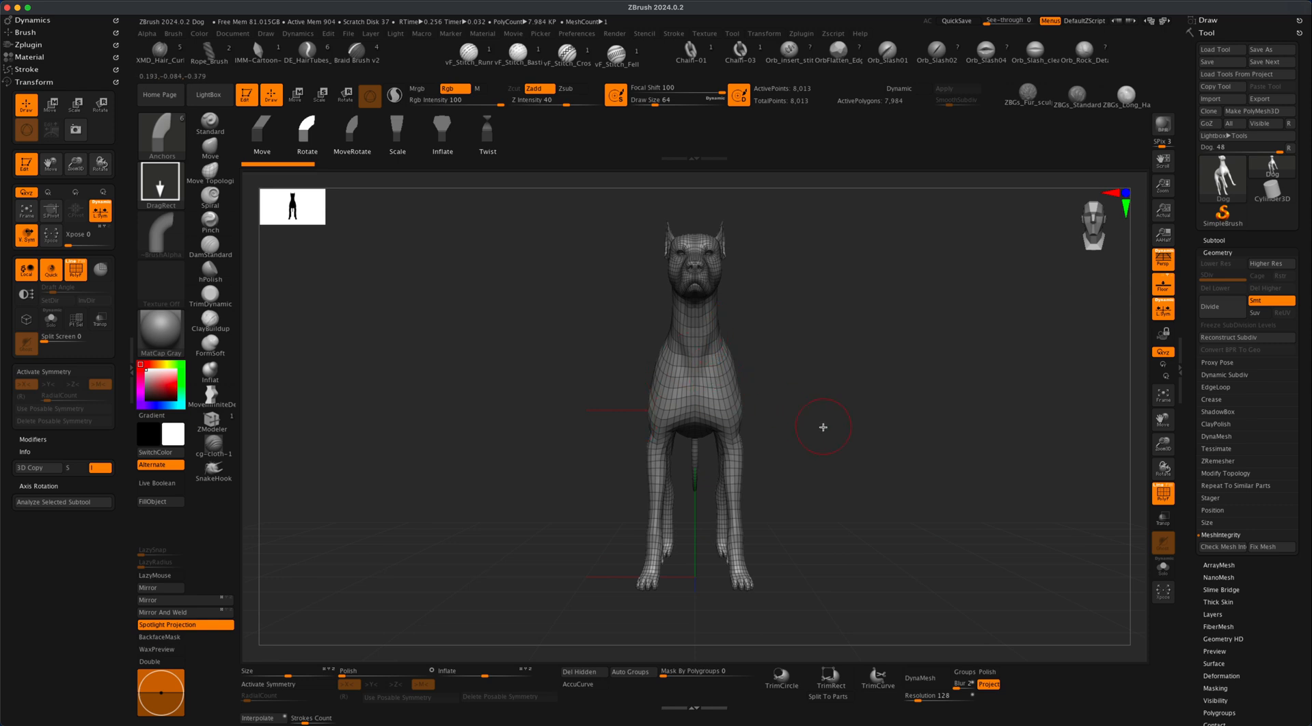
pyautogui.moveTo(823, 425); pyautogui.dragTo(1052, 483)
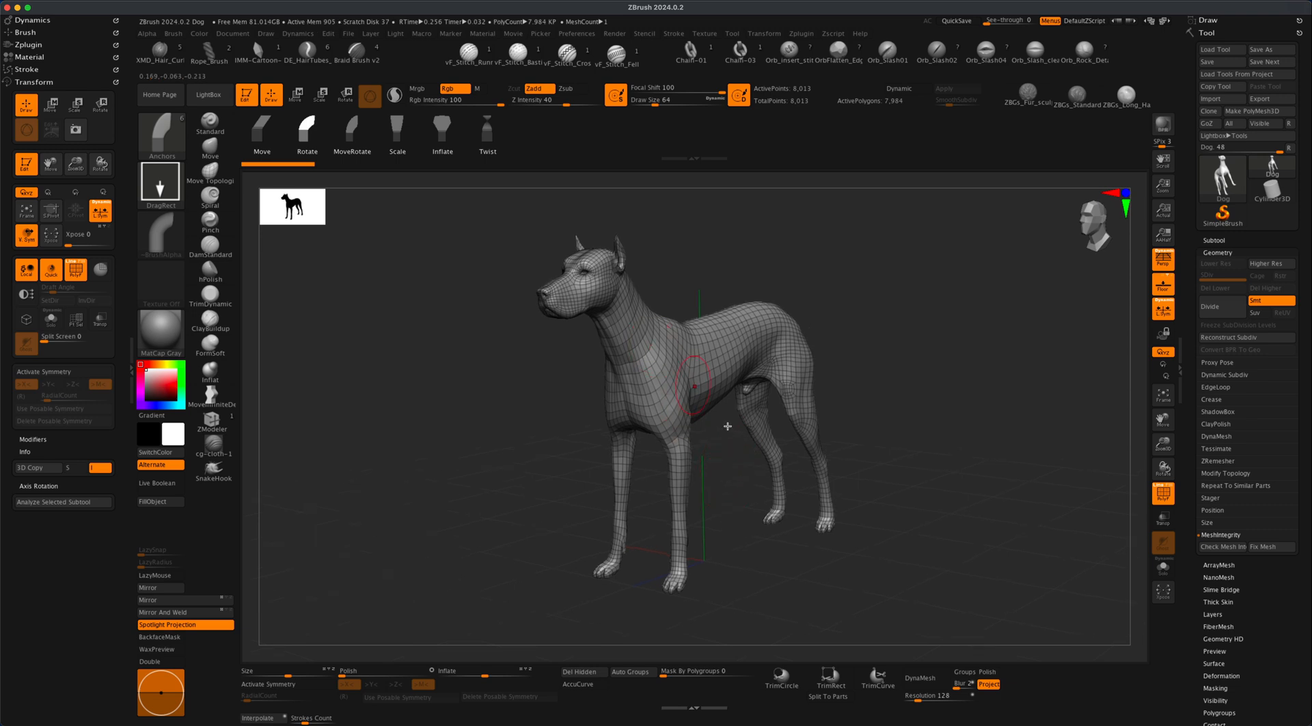
# Rotate a front leg forward, bend its knee, and angle the hind leg into the stride.
pyautogui.moveTo(694, 384); pyautogui.dragTo(653, 436)
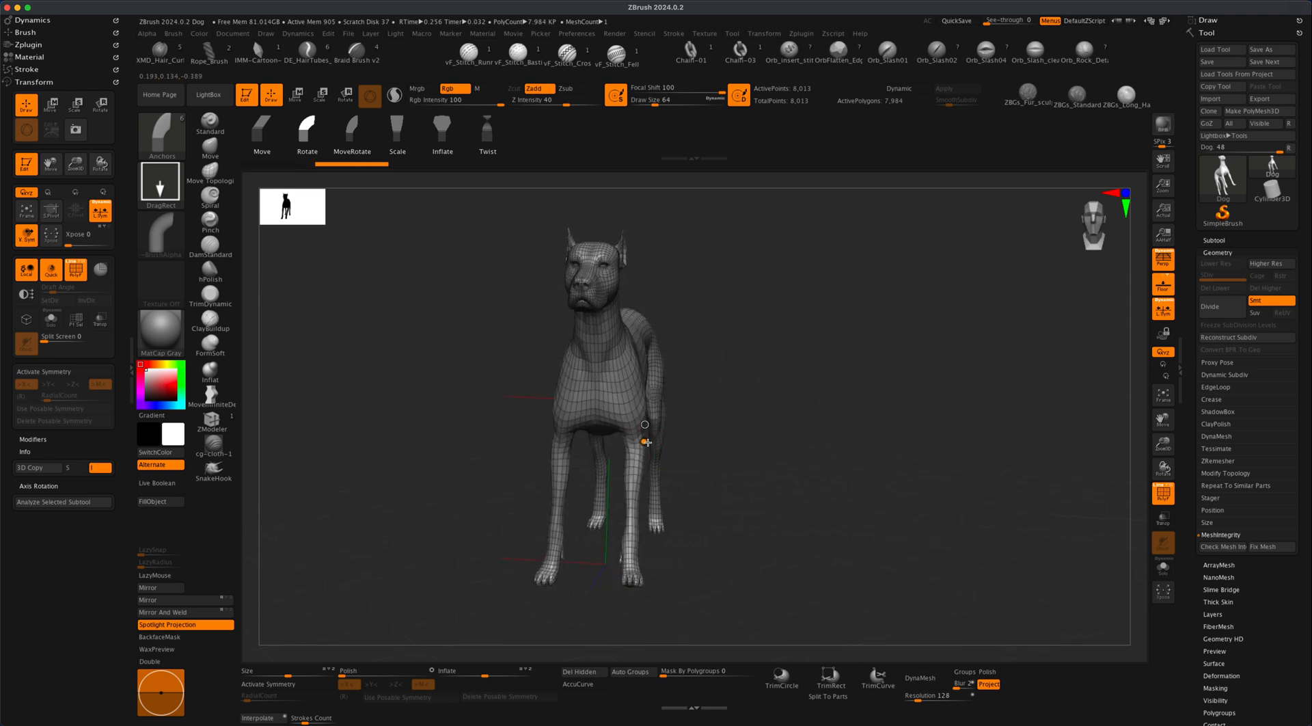
pyautogui.moveTo(644, 424); pyautogui.dragTo(644, 441)
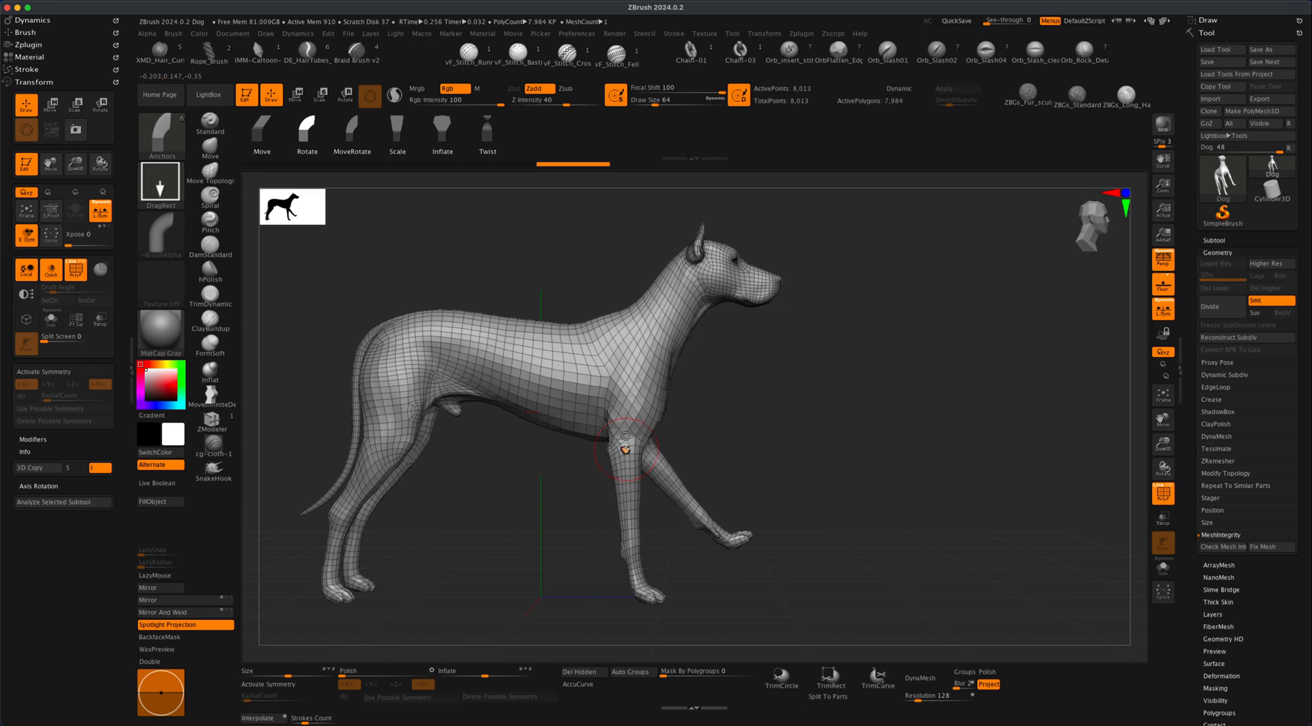
pyautogui.moveTo(626, 448); pyautogui.dragTo(625, 439)
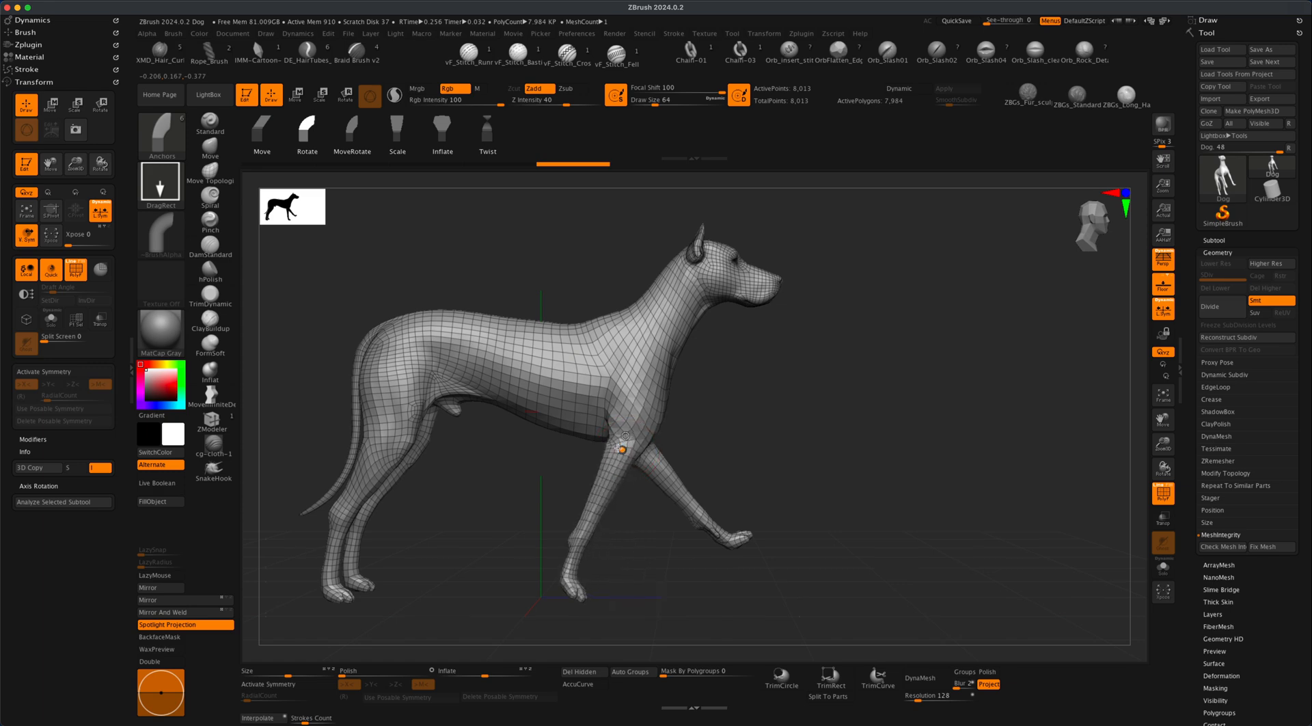
pyautogui.moveTo(623, 435); pyautogui.dragTo(707, 465)
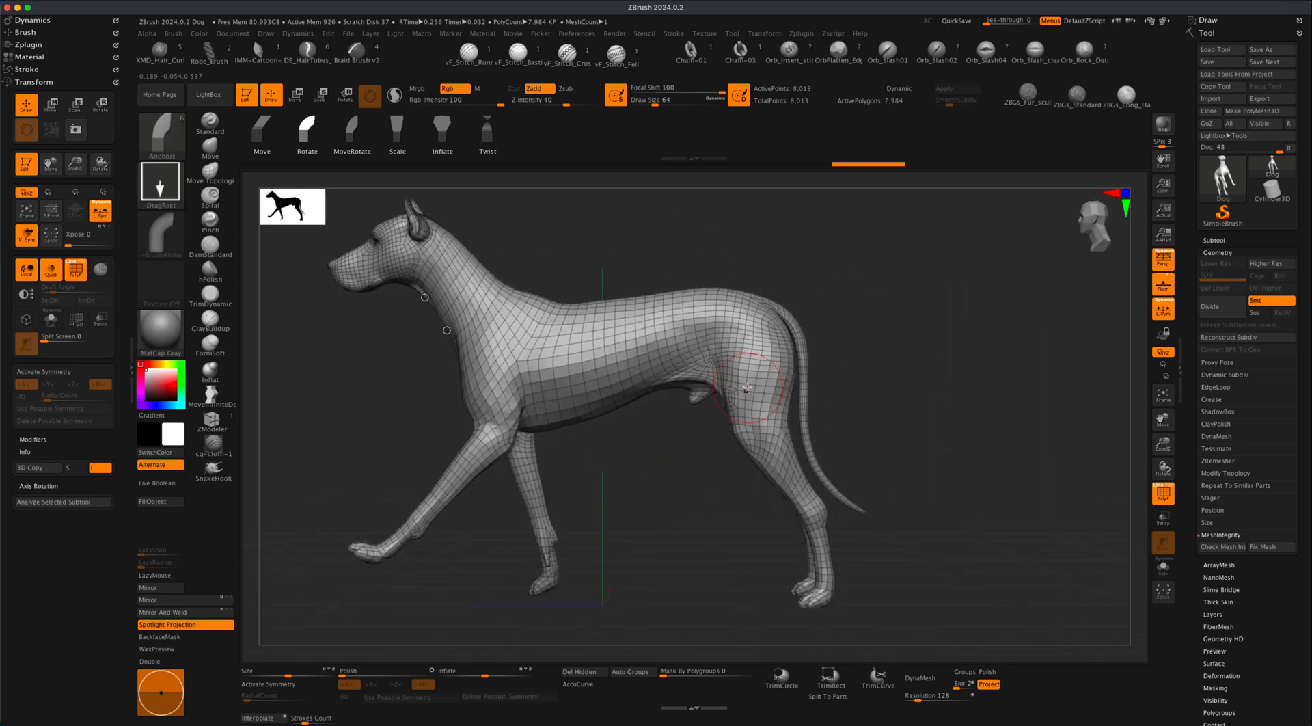
pyautogui.moveTo(744, 387); pyautogui.dragTo(757, 418)
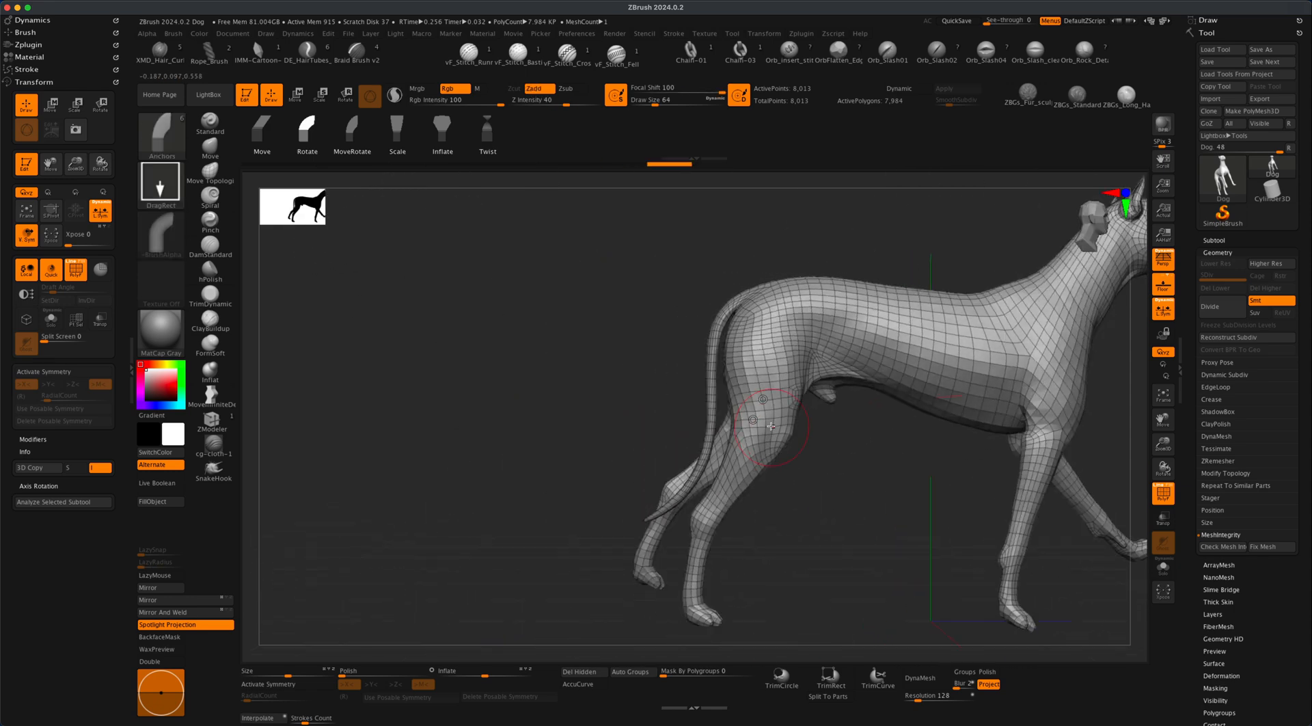
pyautogui.moveTo(770, 423); pyautogui.dragTo(770, 451)
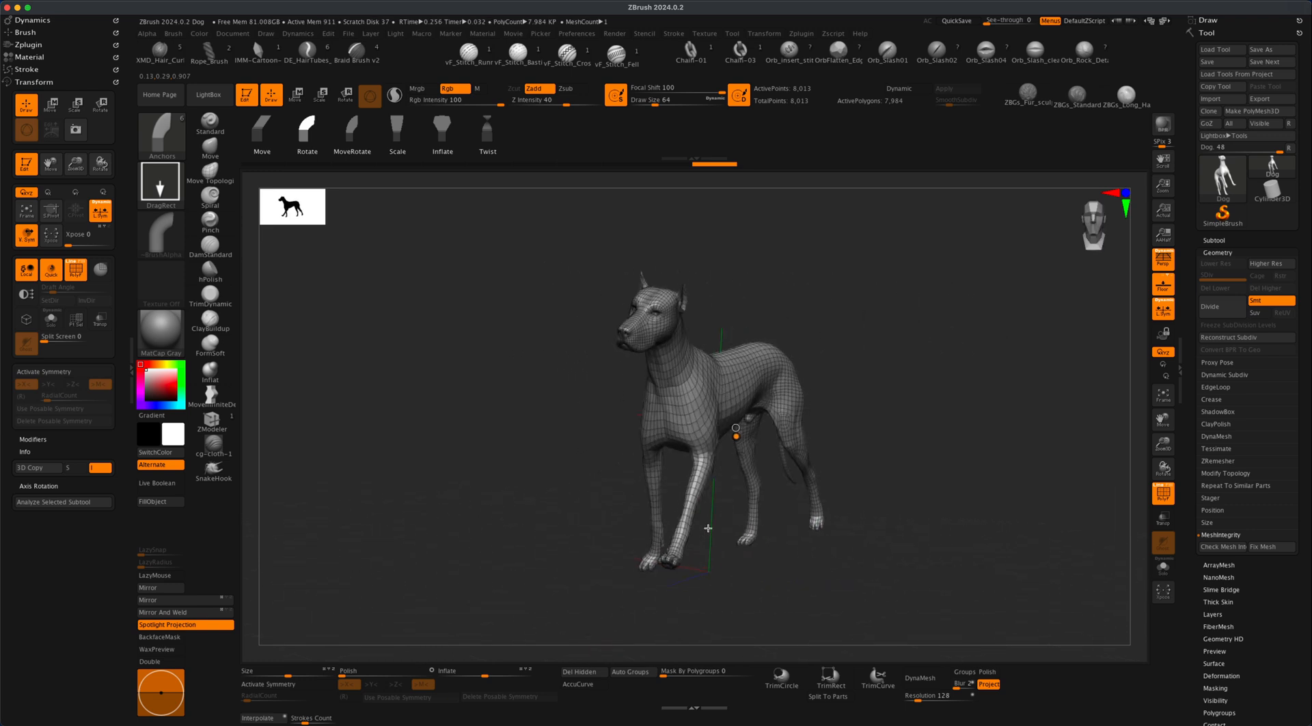
# Tweak the chest pose with the Anchors brush from a three-quarter view, then inspect it.
pyautogui.moveTo(708, 527); pyautogui.dragTo(539, 406)
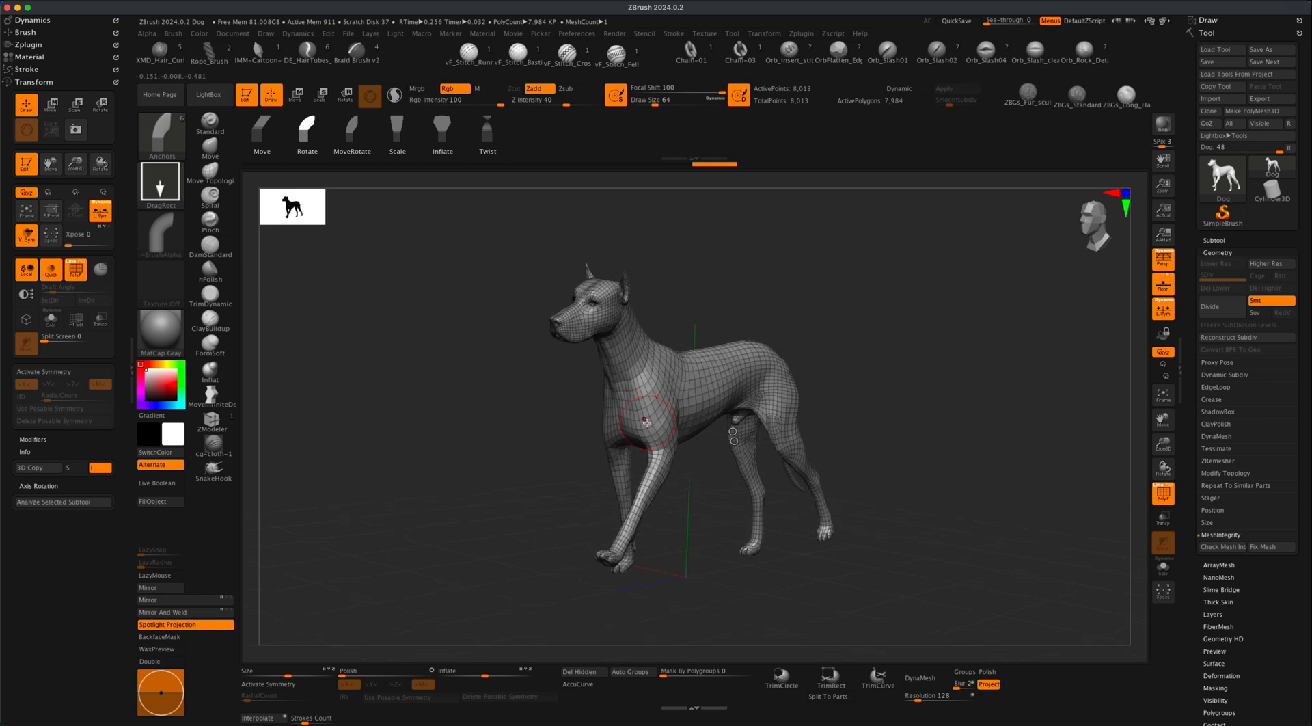
pyautogui.moveTo(644, 418); pyautogui.dragTo(527, 436)
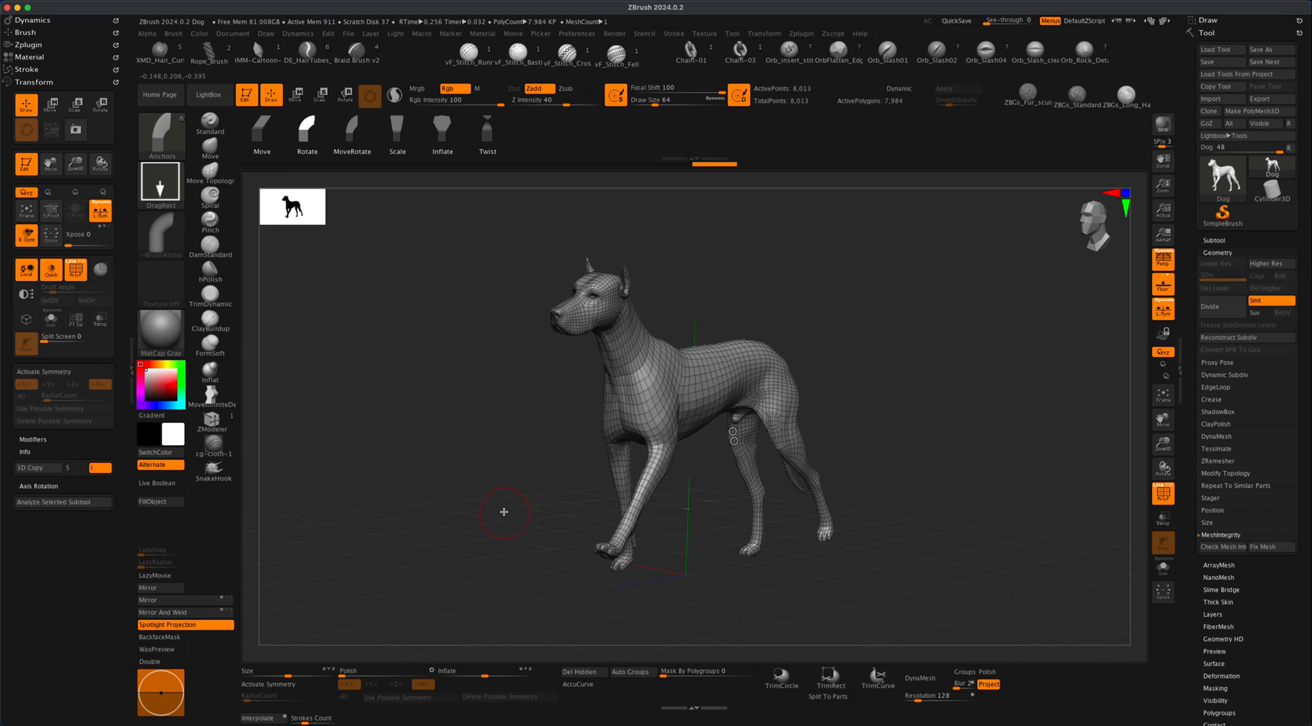
pyautogui.moveTo(504, 511); pyautogui.dragTo(523, 466)
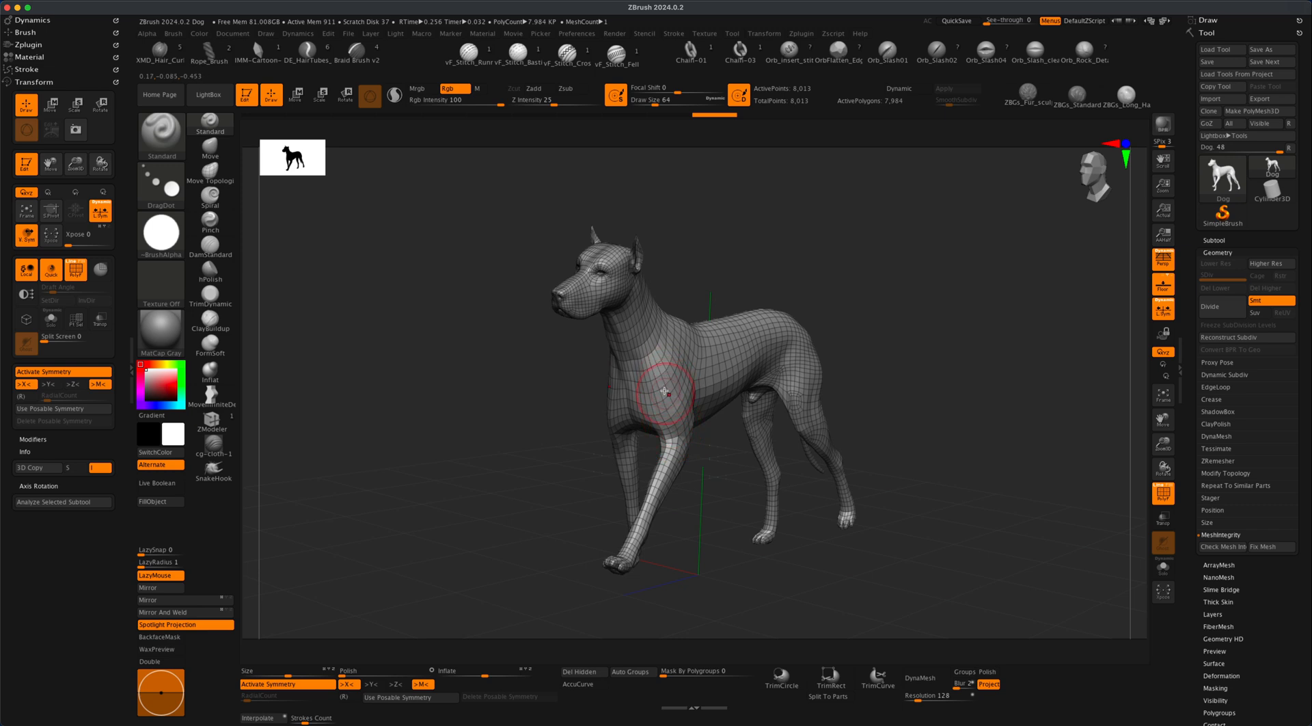
pyautogui.moveTo(660, 481)
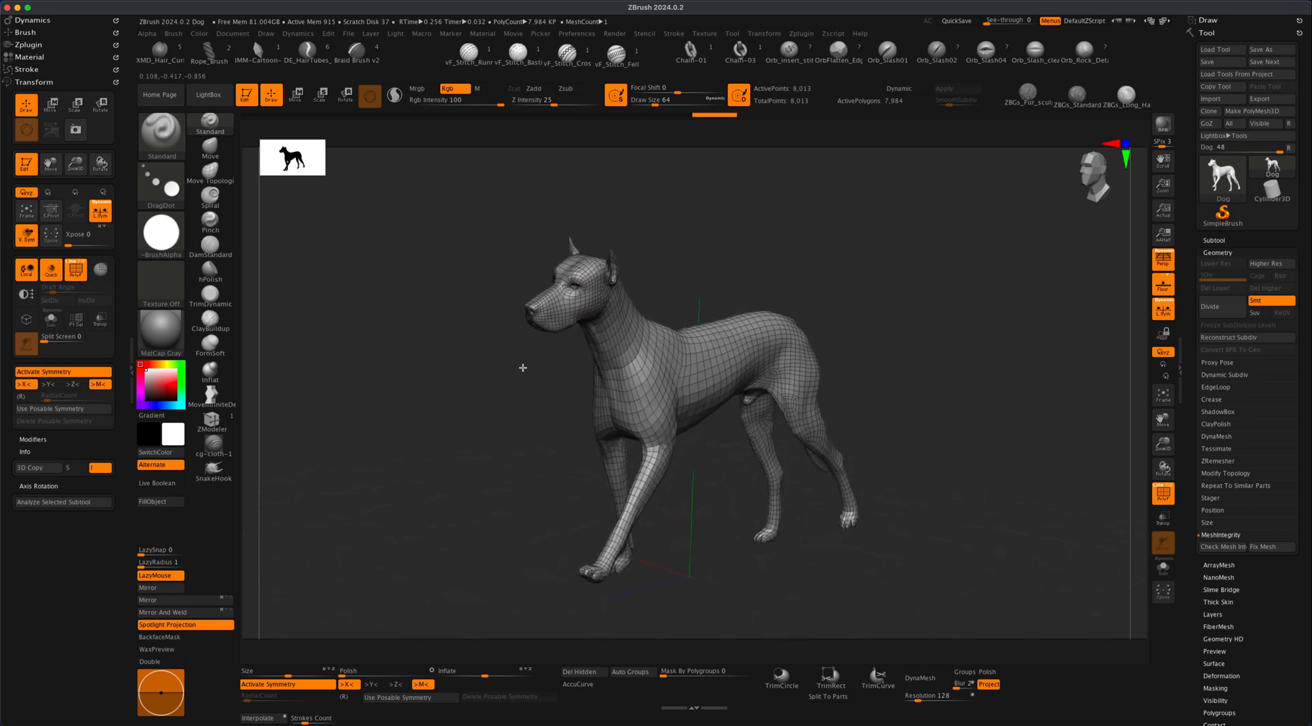
# Orbit to the front view and prepare a Standard-brush dab on the head.
pyautogui.moveTo(522, 367); pyautogui.dragTo(678, 243)
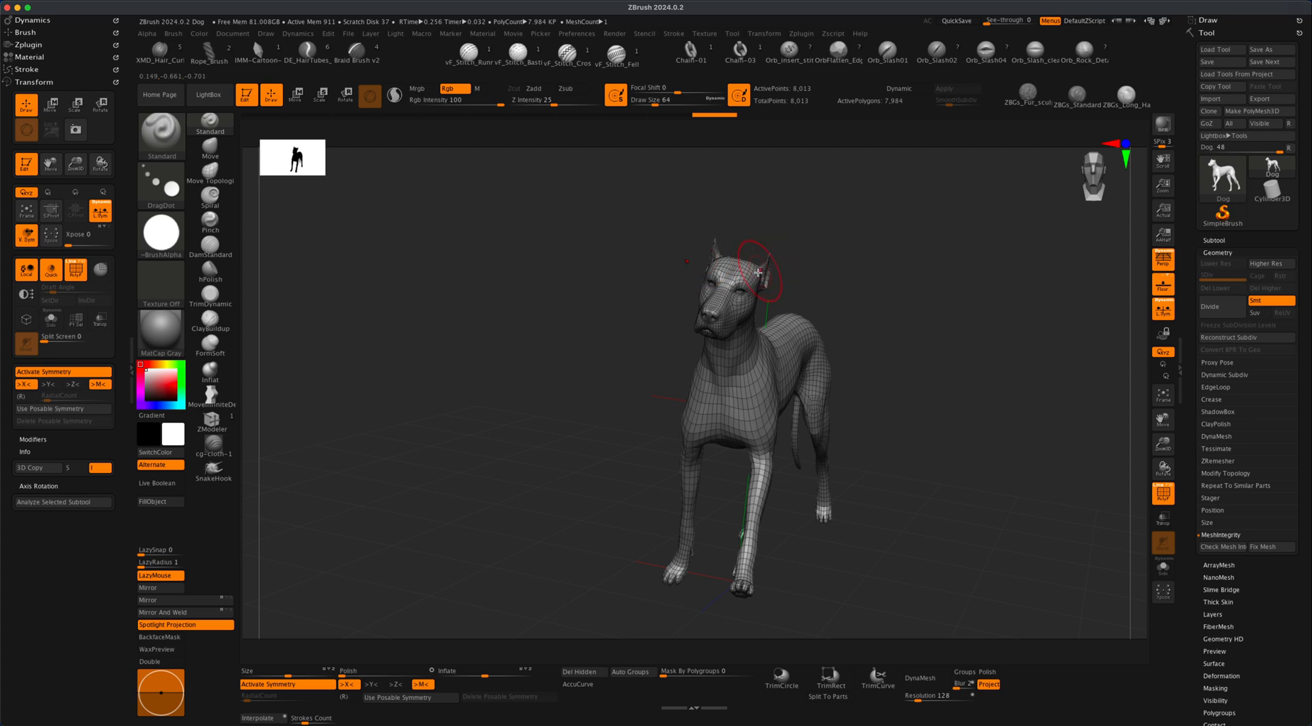
pyautogui.click(763, 33)
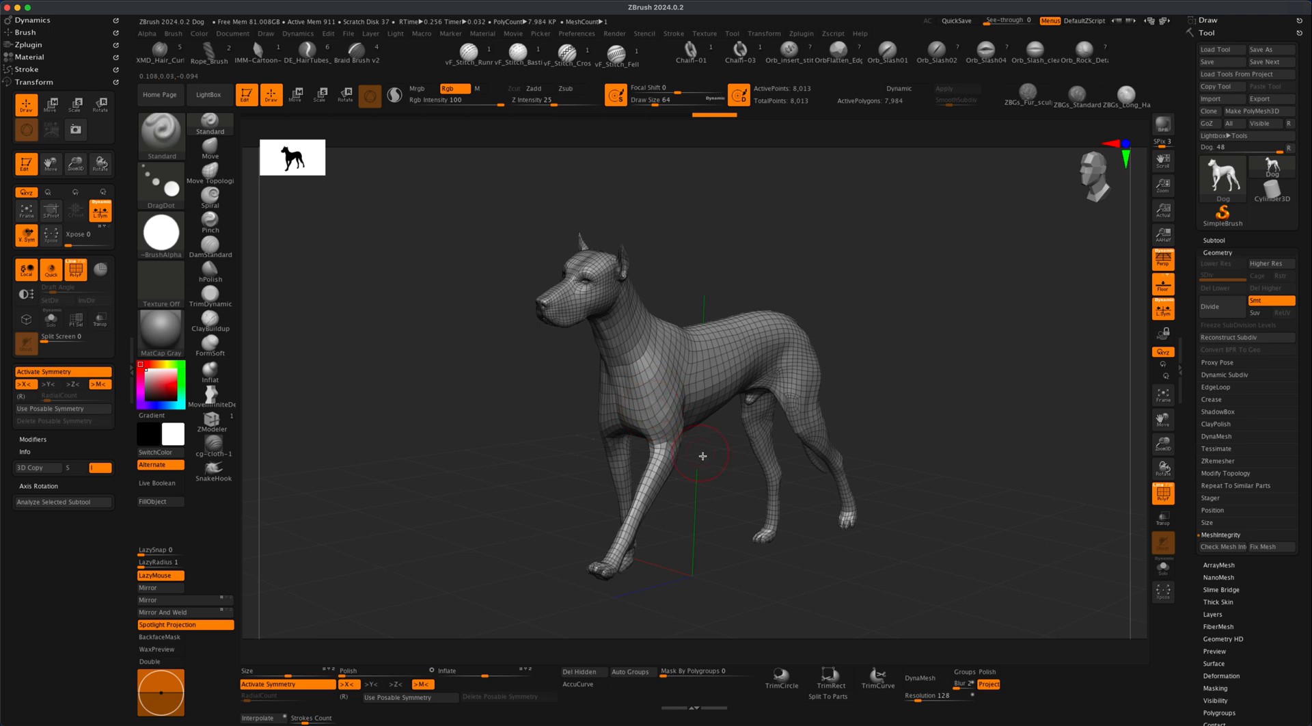
# Check the pose, then enable Use Posable Symmetry in the Transform palette.
pyautogui.moveTo(703, 455); pyautogui.dragTo(531, 410)
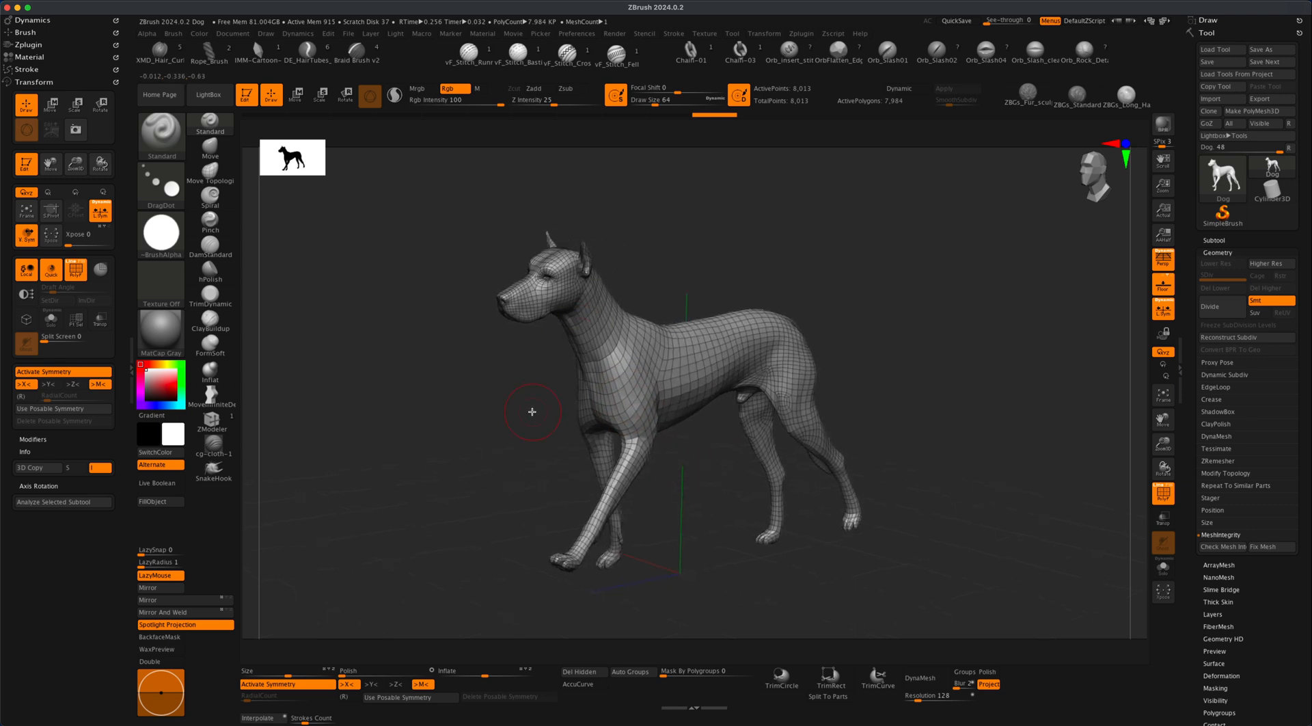
pyautogui.moveTo(531, 411); pyautogui.dragTo(515, 416)
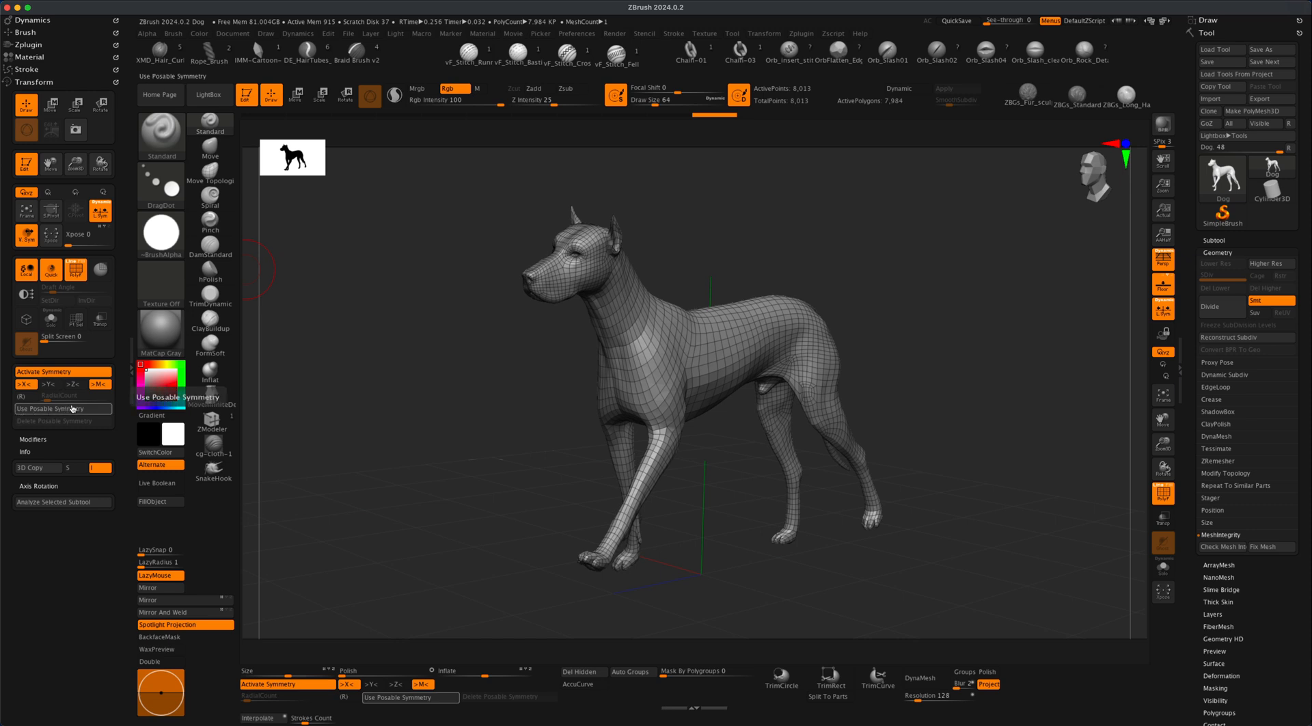
pyautogui.click(63, 408)
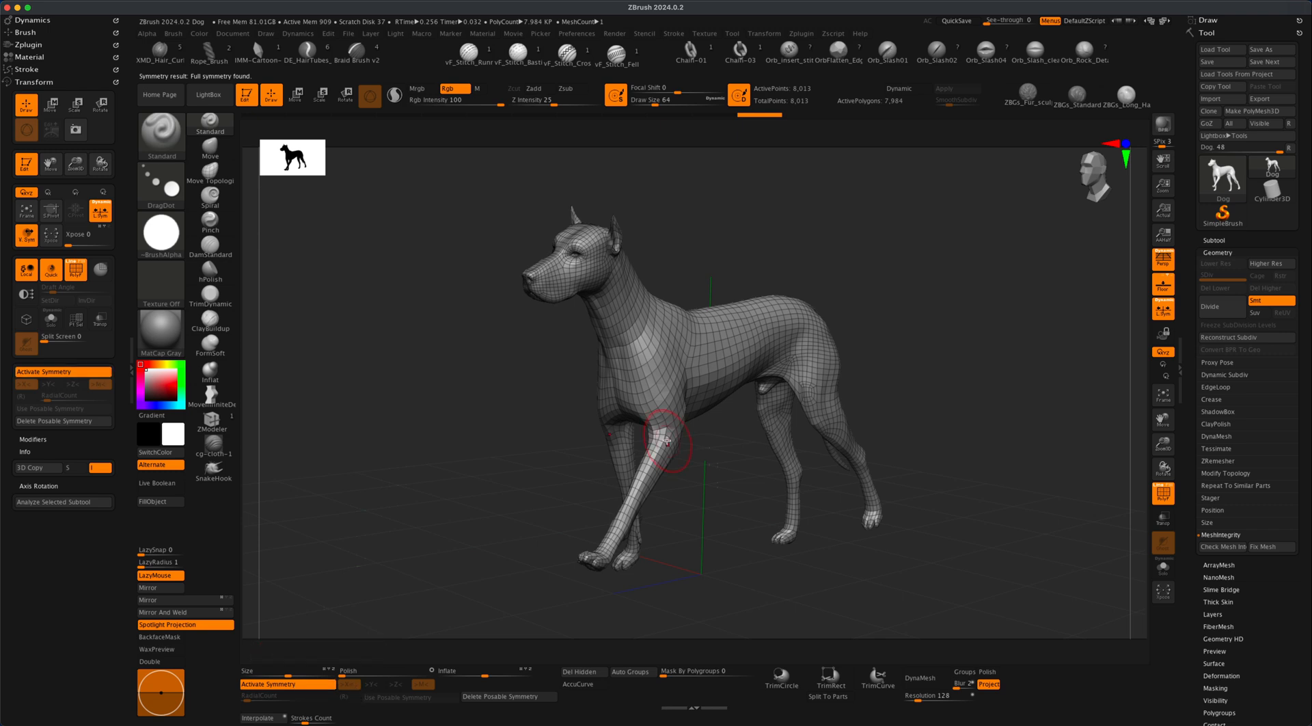
# Sculpt mirrored Standard-brush strokes on a front leg, a hind leg and an ear.
pyautogui.moveTo(664, 439); pyautogui.dragTo(609, 544)
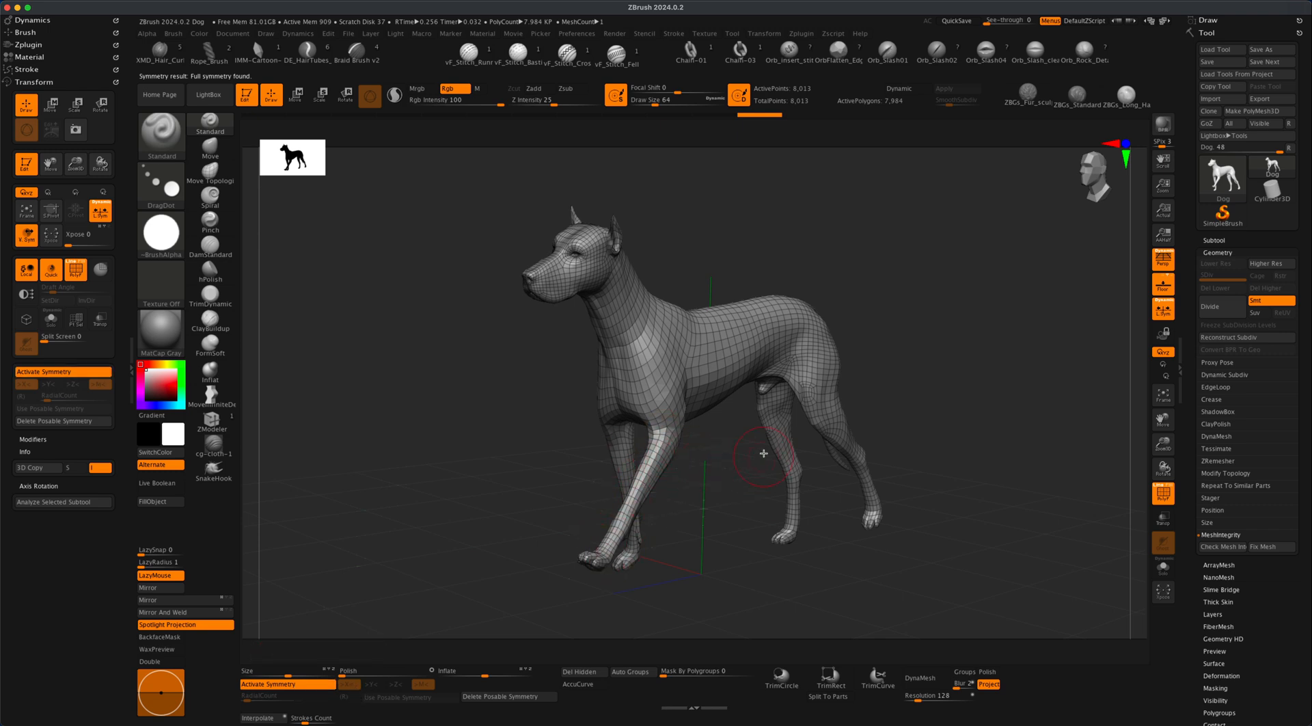
pyautogui.moveTo(782, 436)
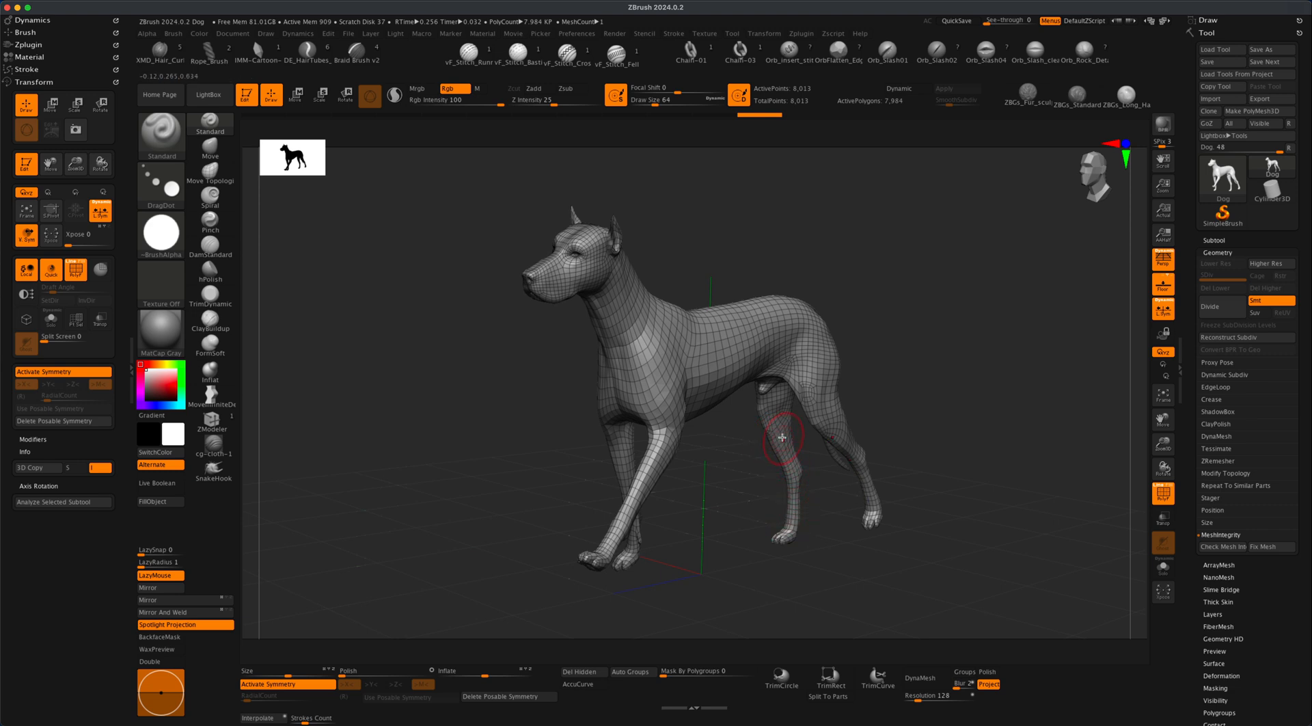
pyautogui.moveTo(783, 435); pyautogui.dragTo(746, 240)
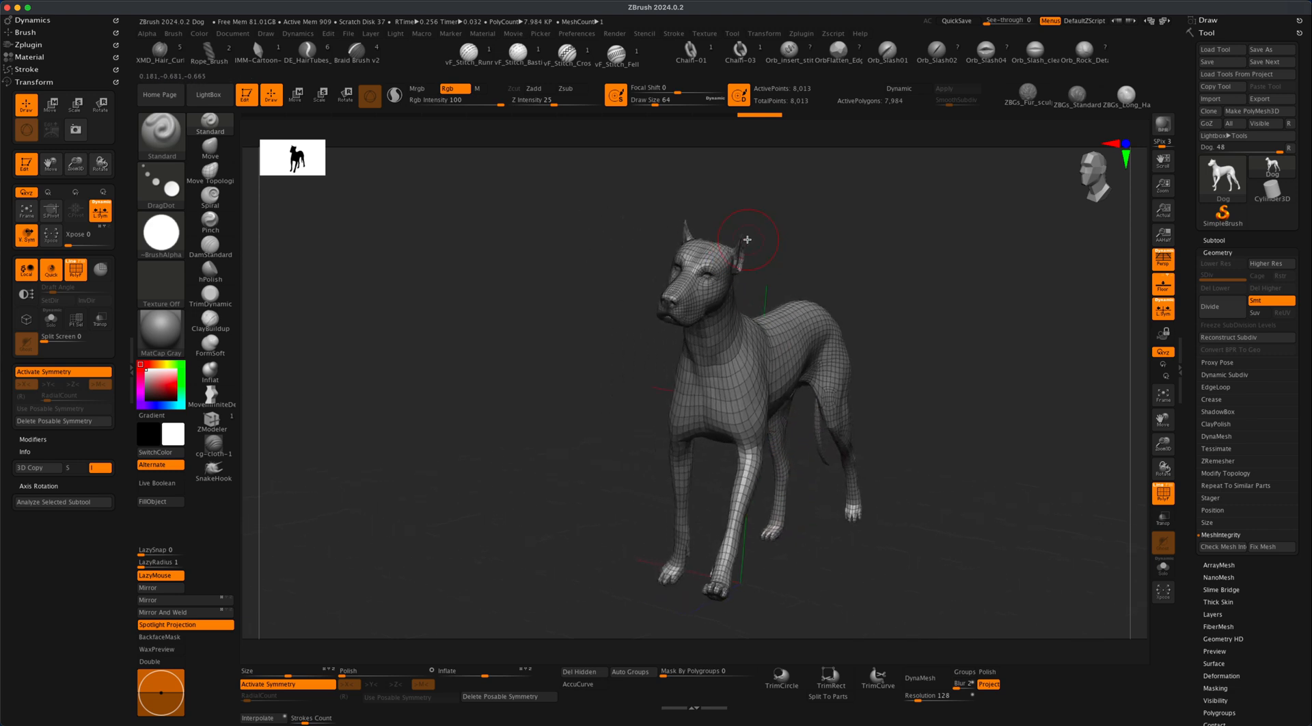
pyautogui.moveTo(747, 241); pyautogui.dragTo(767, 302)
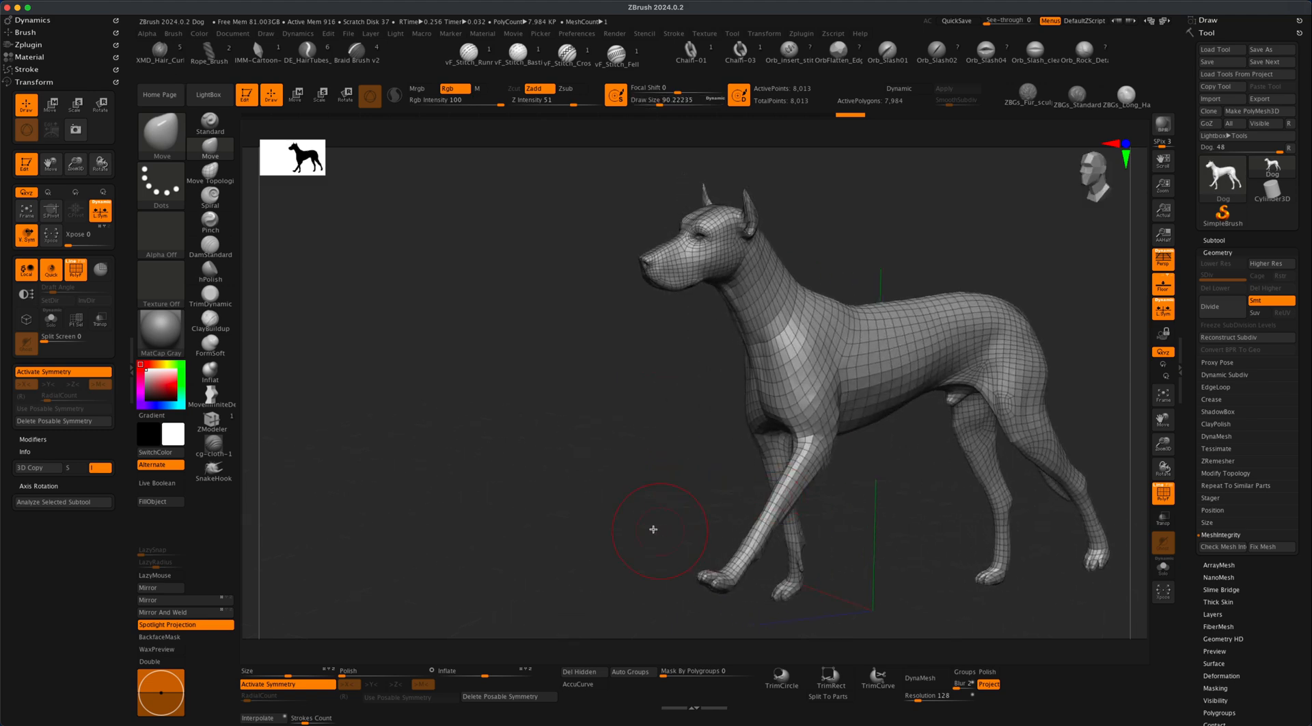
# Pull the front leg and reshape the paw with the Move brush, inspecting both sides.
pyautogui.moveTo(652, 529); pyautogui.dragTo(849, 509)
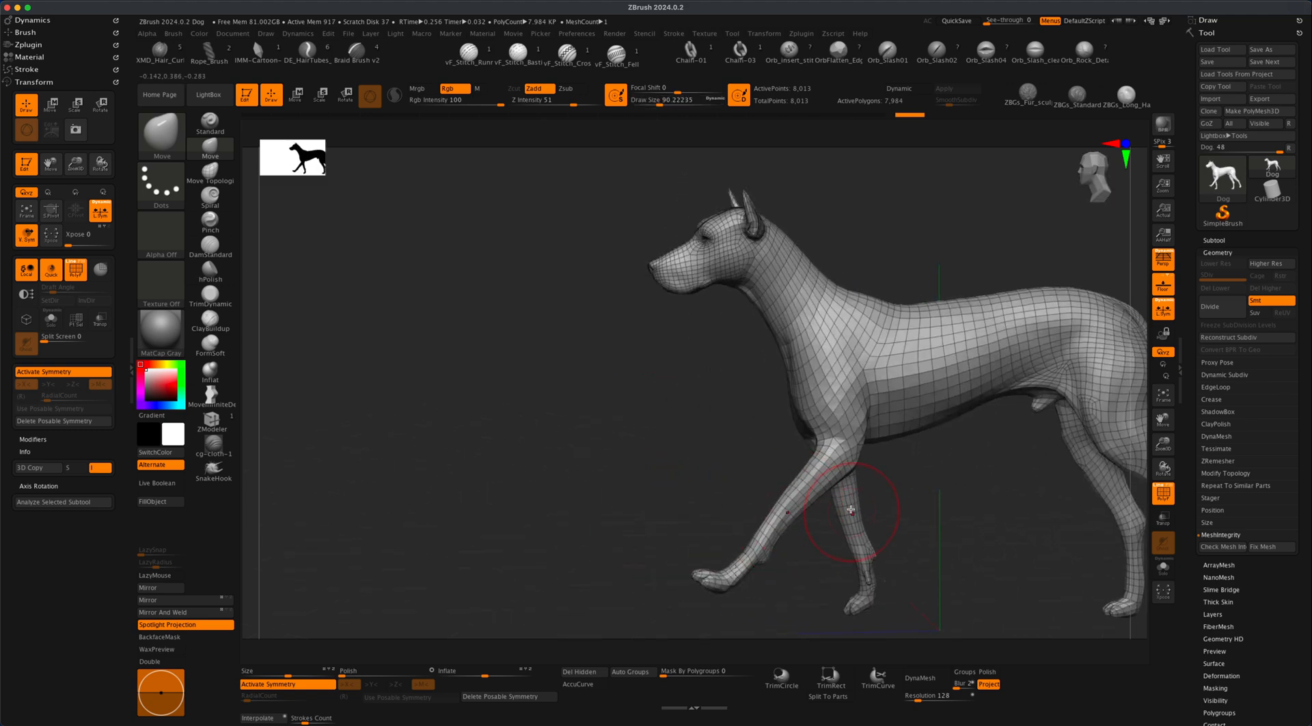
pyautogui.moveTo(850, 509); pyautogui.dragTo(813, 450)
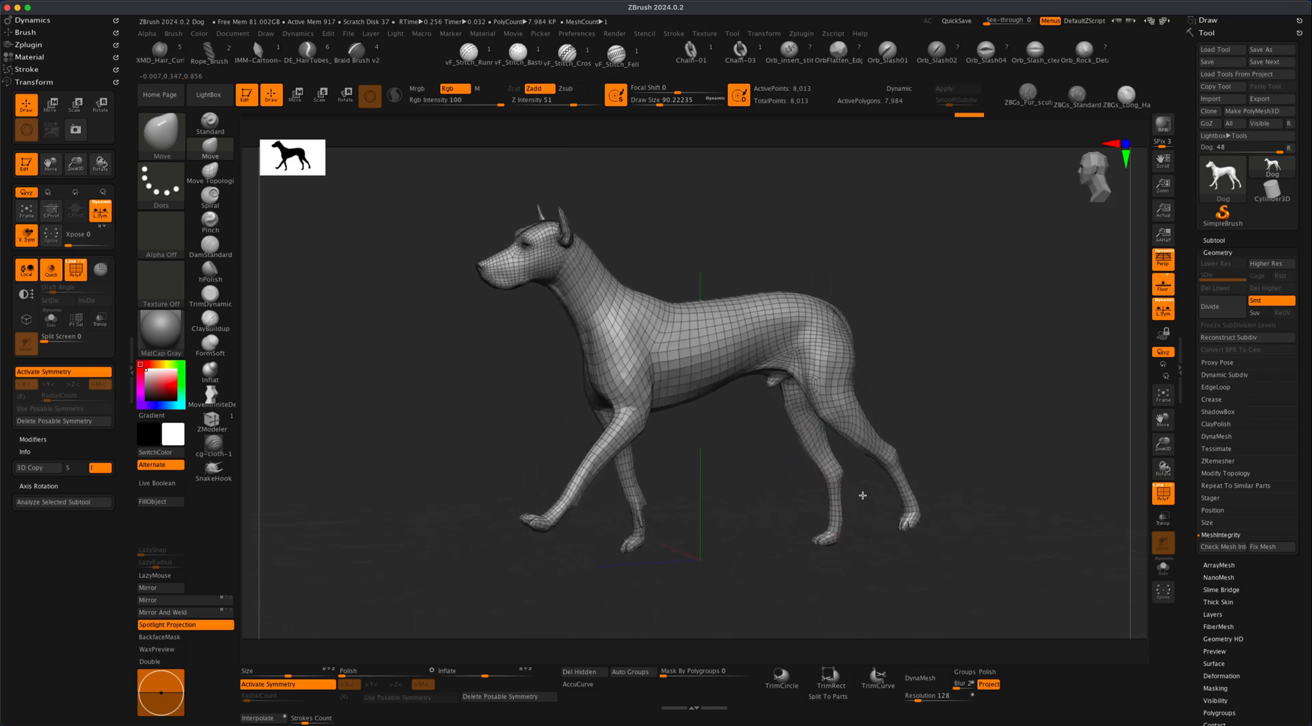
pyautogui.moveTo(862, 495); pyautogui.dragTo(795, 516)
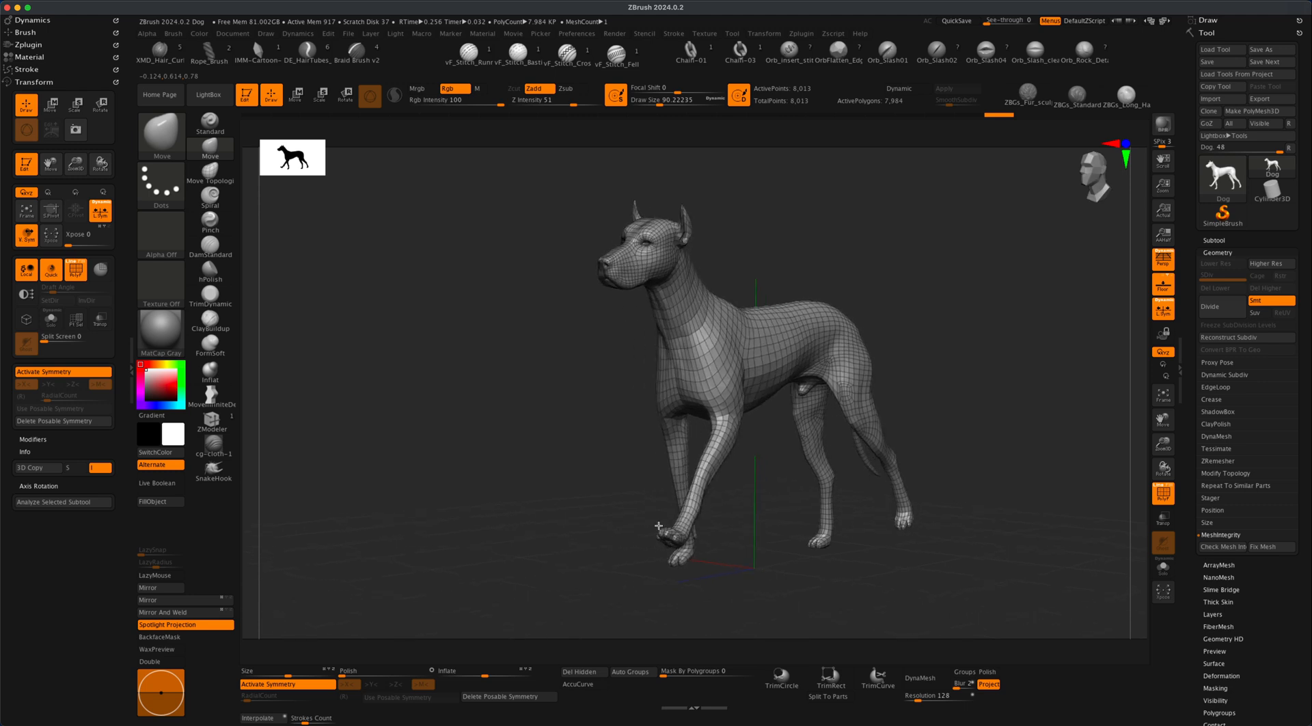
pyautogui.moveTo(659, 525); pyautogui.dragTo(731, 507)
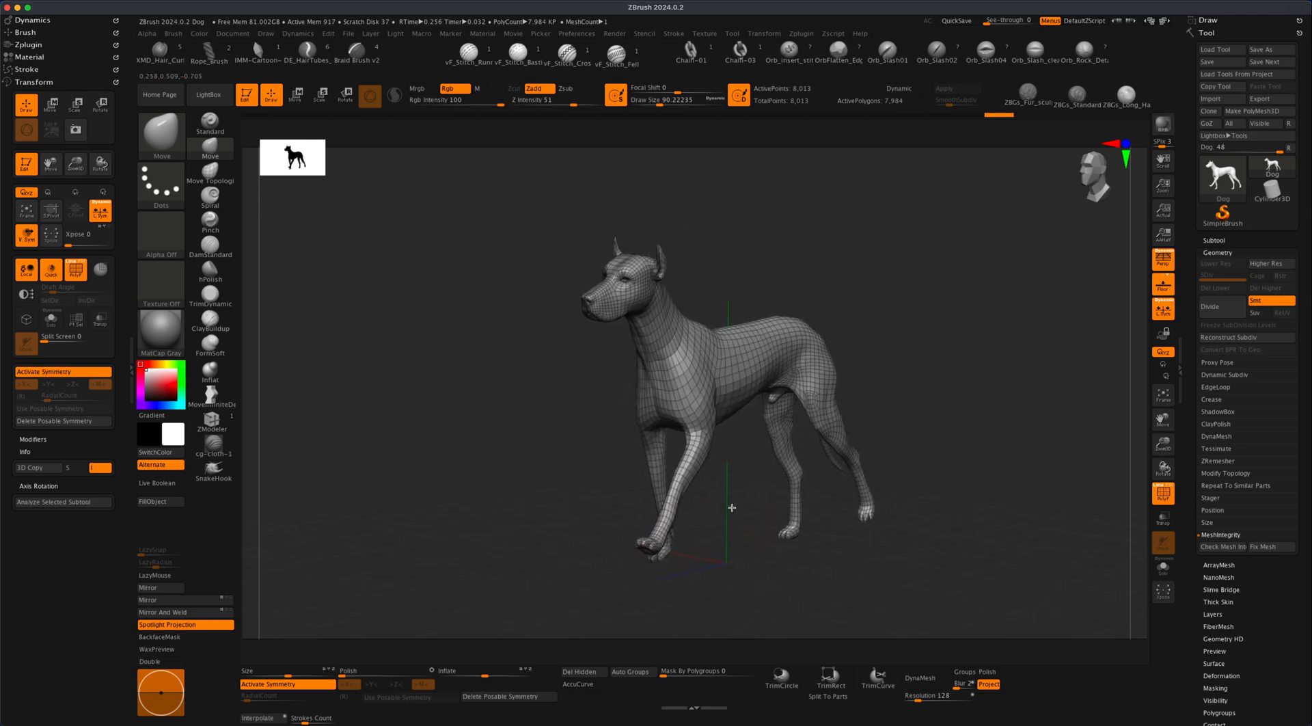
pyautogui.moveTo(731, 507); pyautogui.dragTo(747, 510)
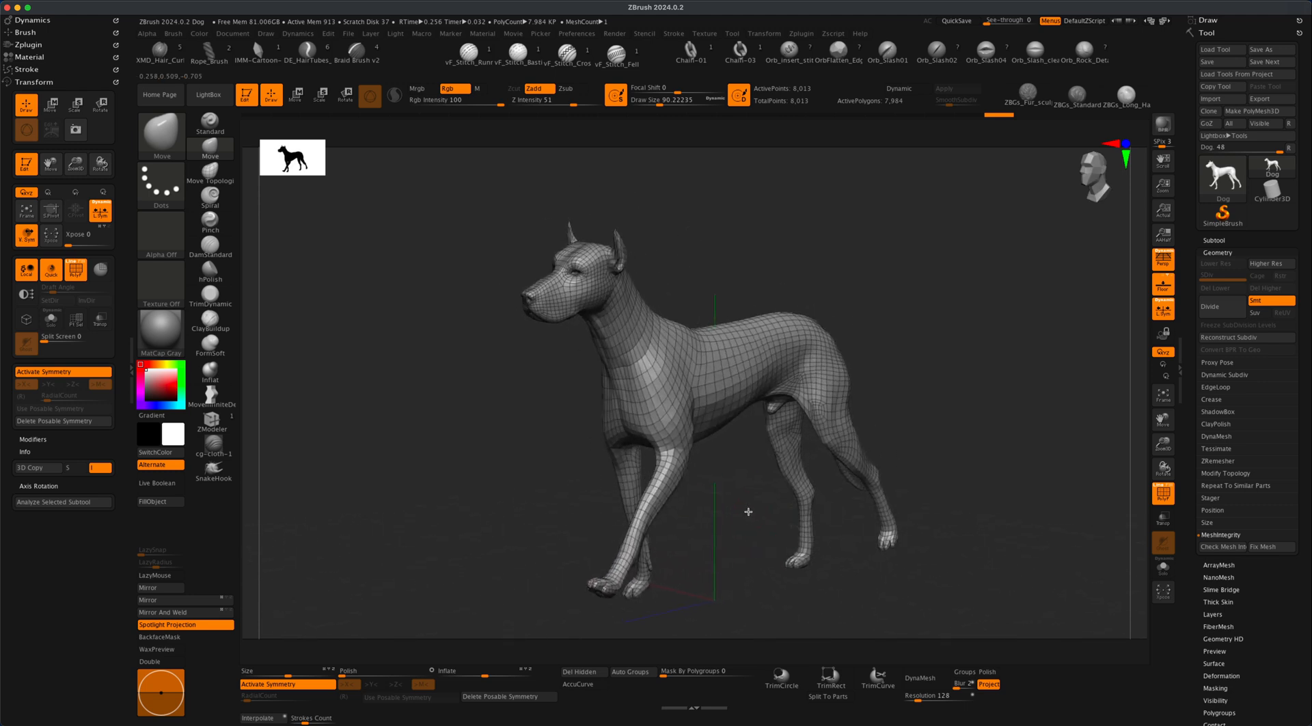
pyautogui.moveTo(749, 511); pyautogui.dragTo(916, 490)
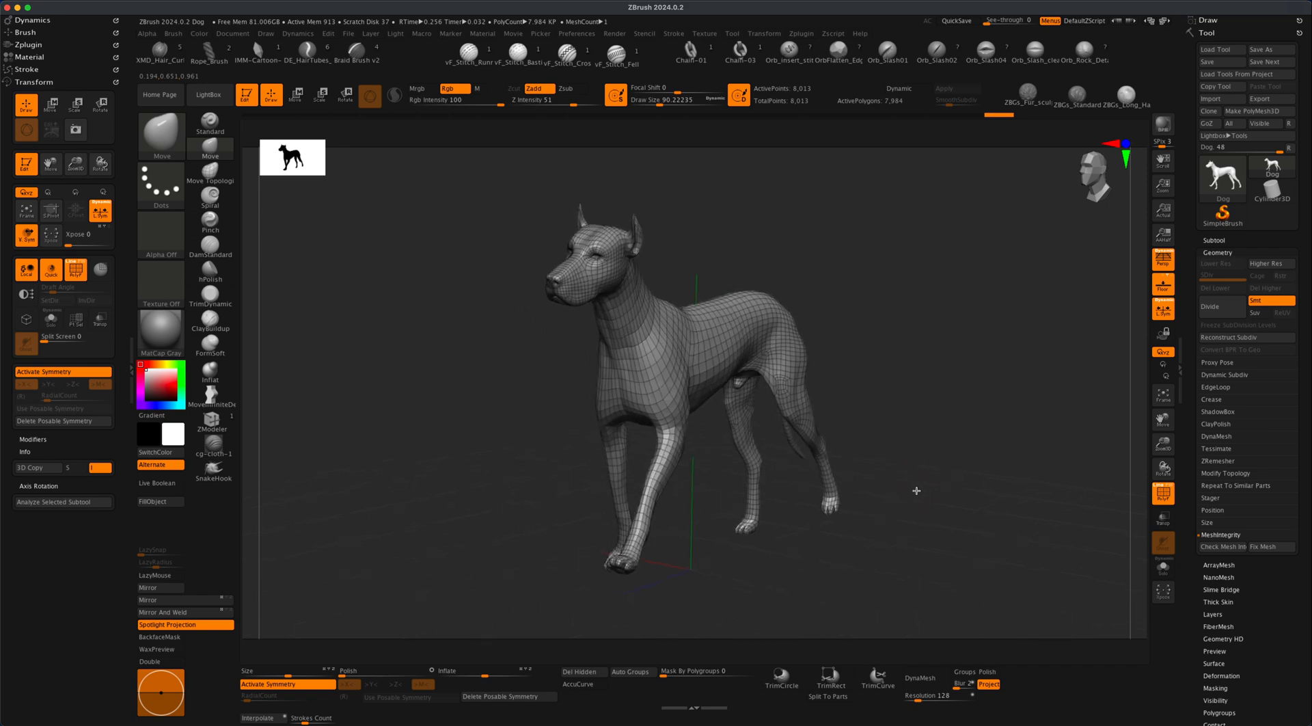
pyautogui.moveTo(916, 490); pyautogui.dragTo(921, 494)
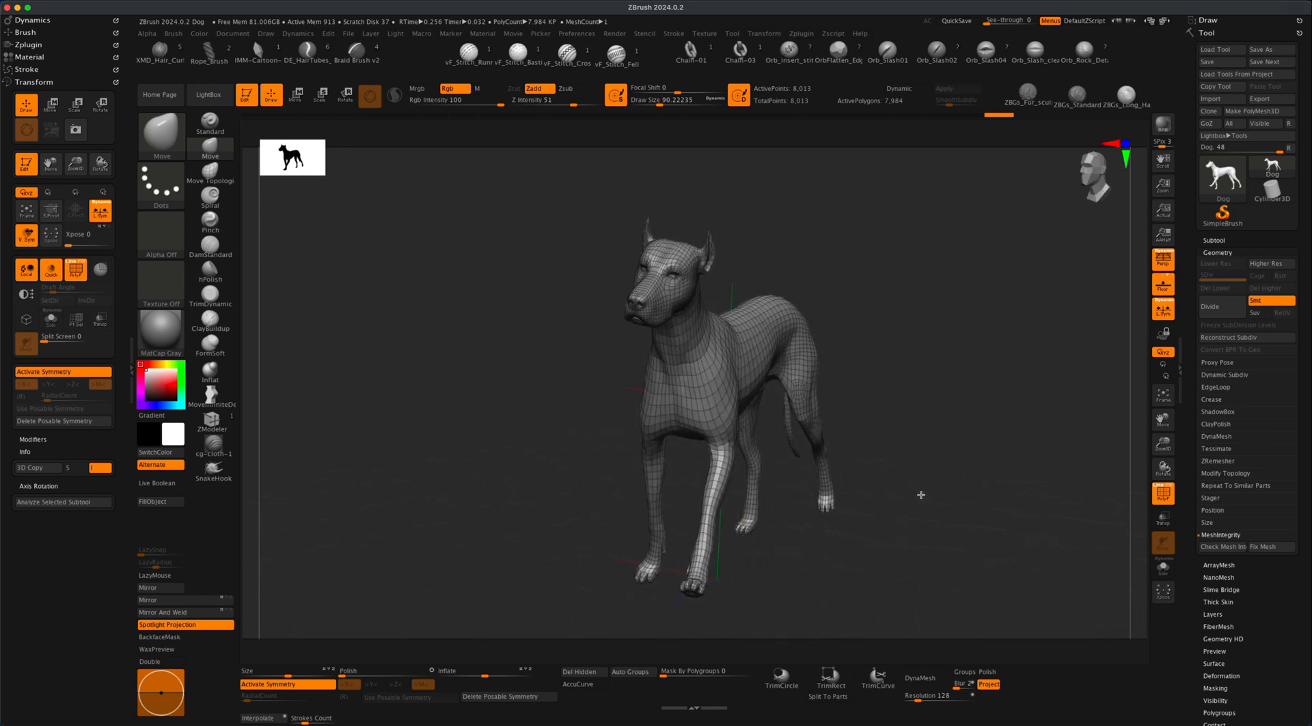